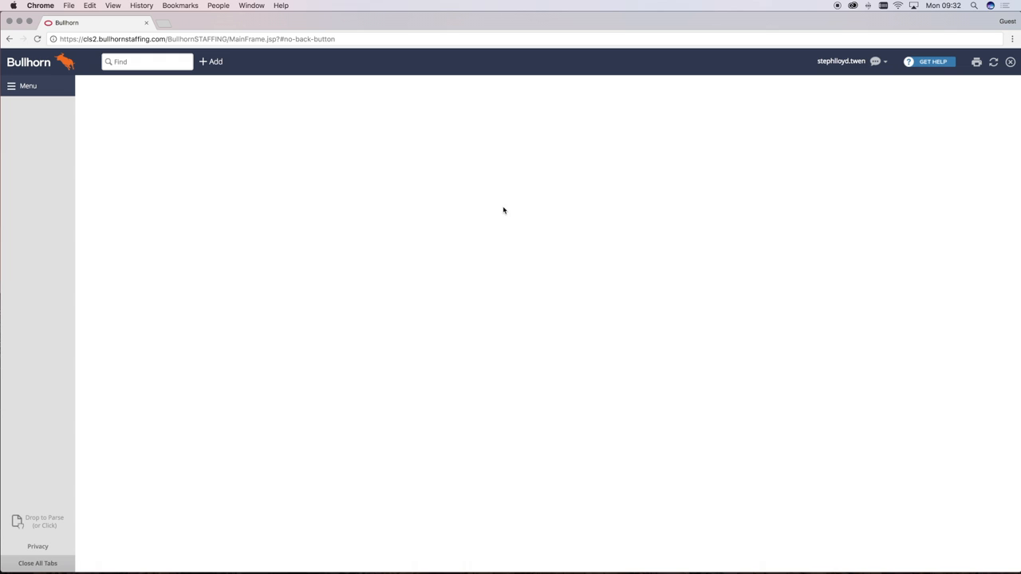
mouse_move(53, 89)
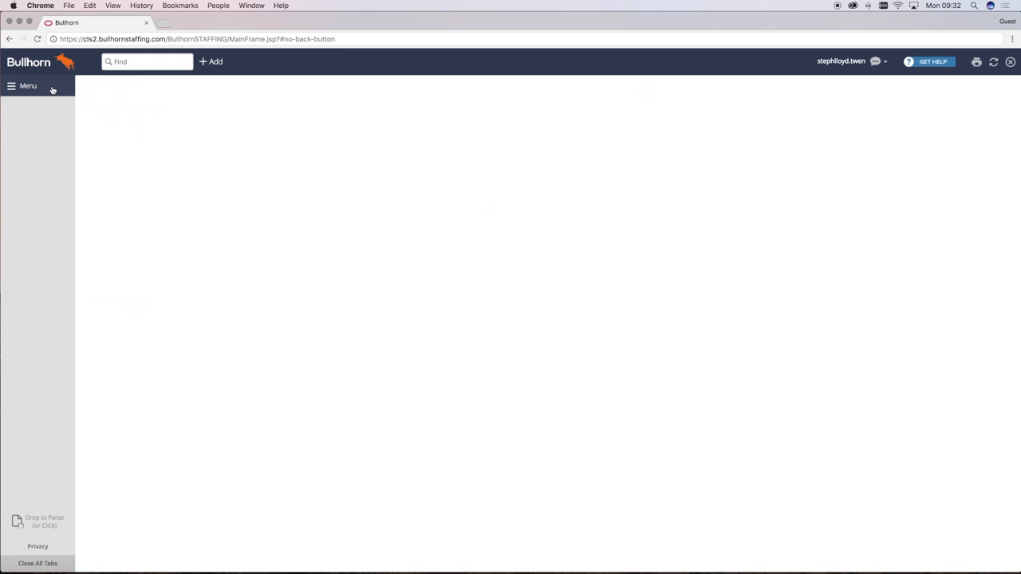
Step: Show the Jobs list with titles, clients, types, statuses and activity counts
click(29, 86)
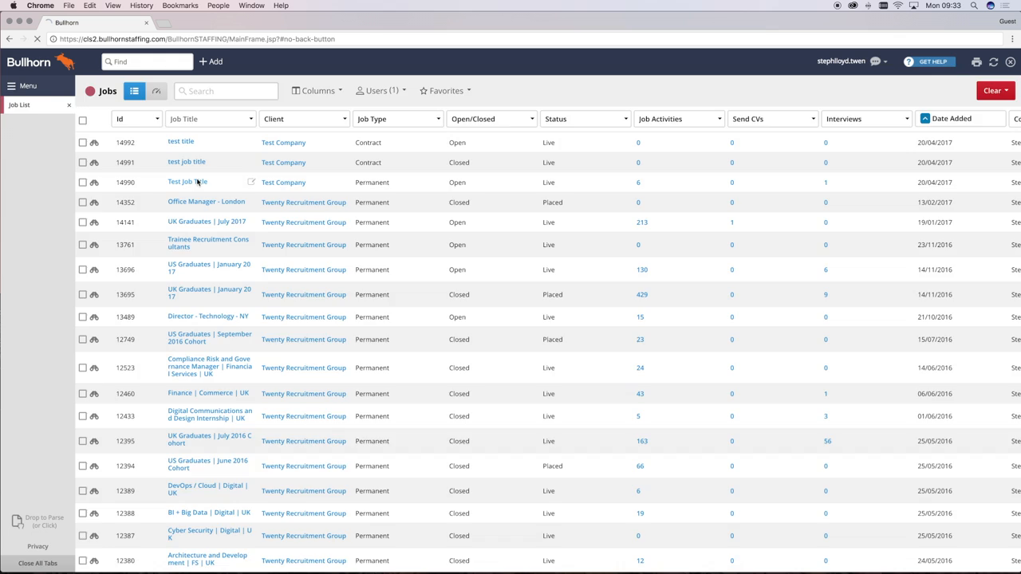
Step: Show job #14990 'Test Job Title' activity history with its six candidate job activities expanded
click(187, 182)
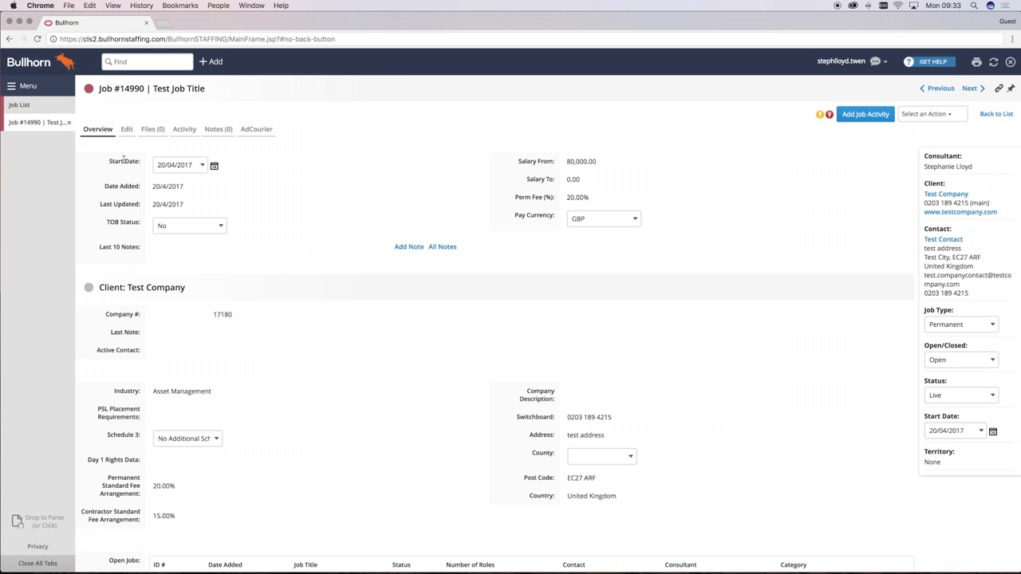
click(185, 128)
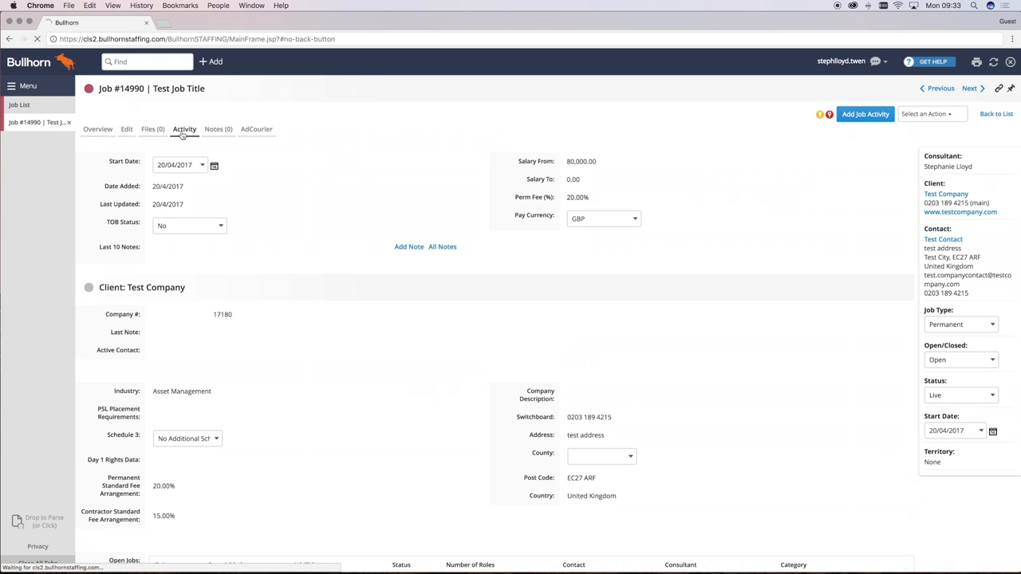
click(185, 129)
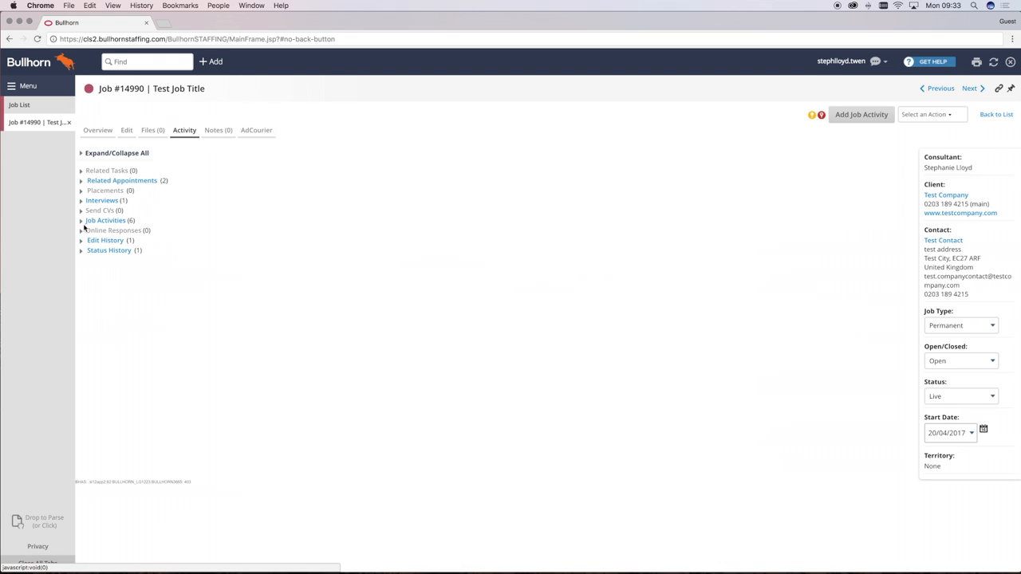
click(105, 220)
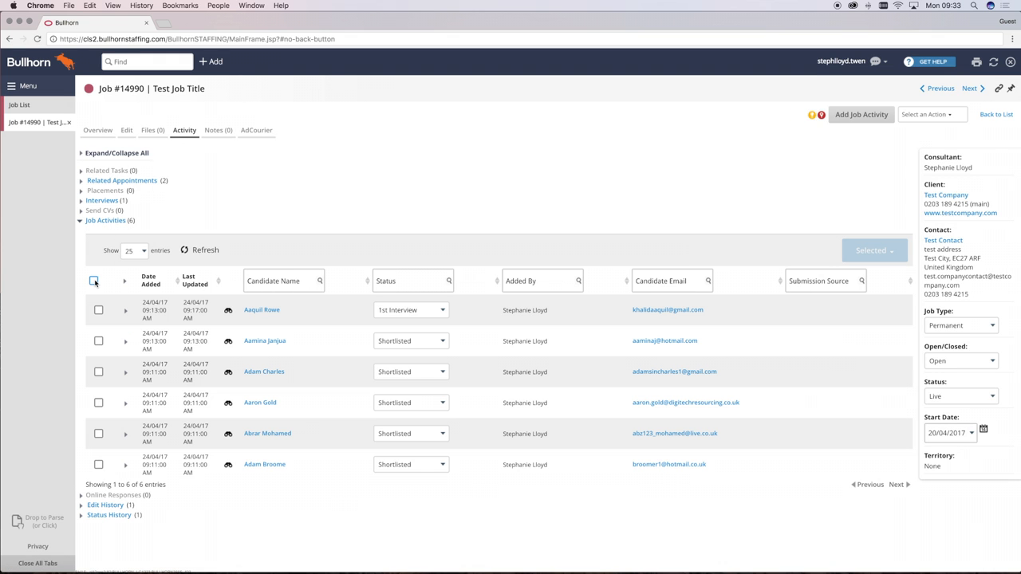
Step: Log a CV send without email for all six selected candidates and refresh job #14990 to show them
click(94, 281)
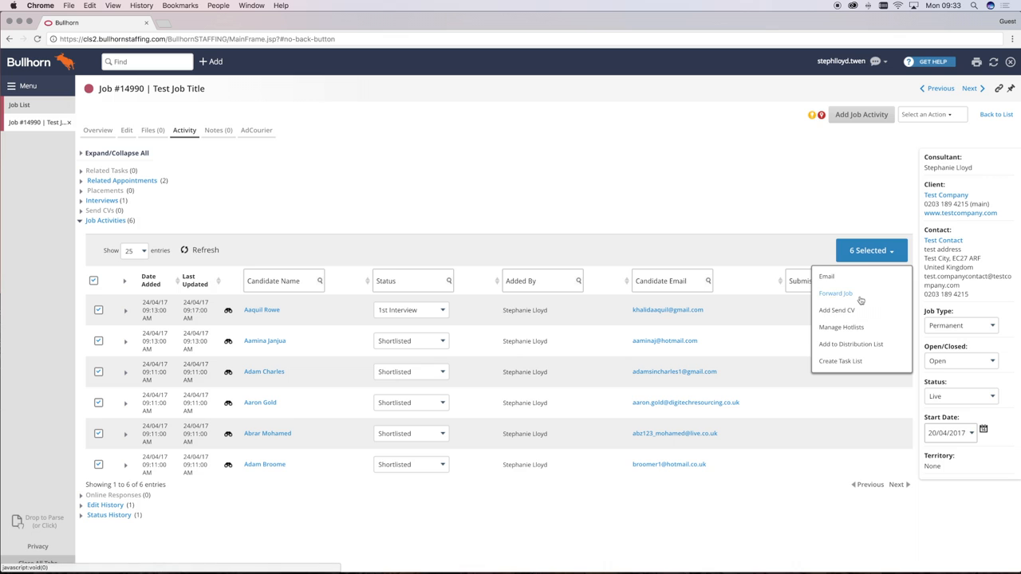
click(836, 310)
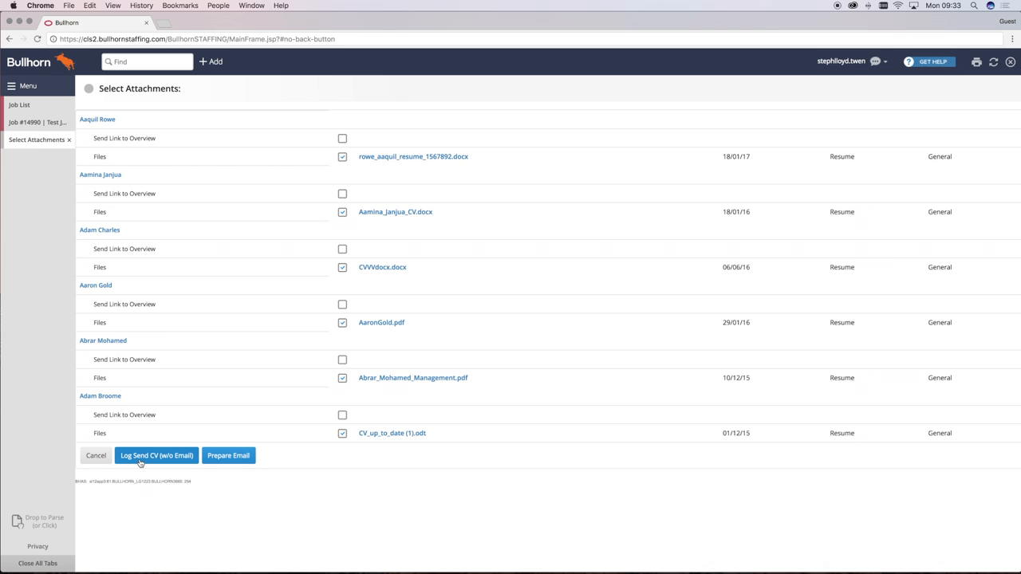
click(156, 456)
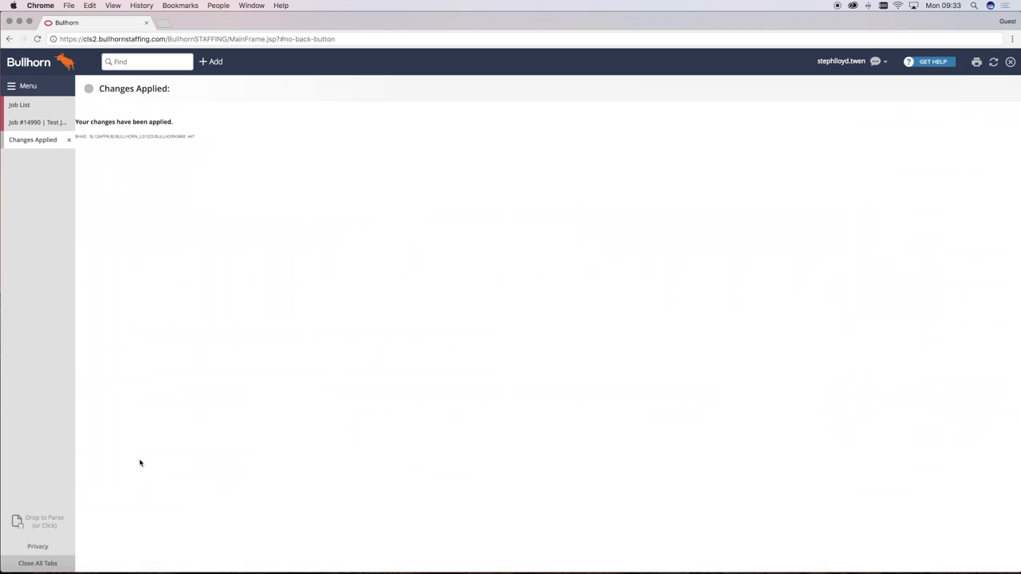
click(37, 121)
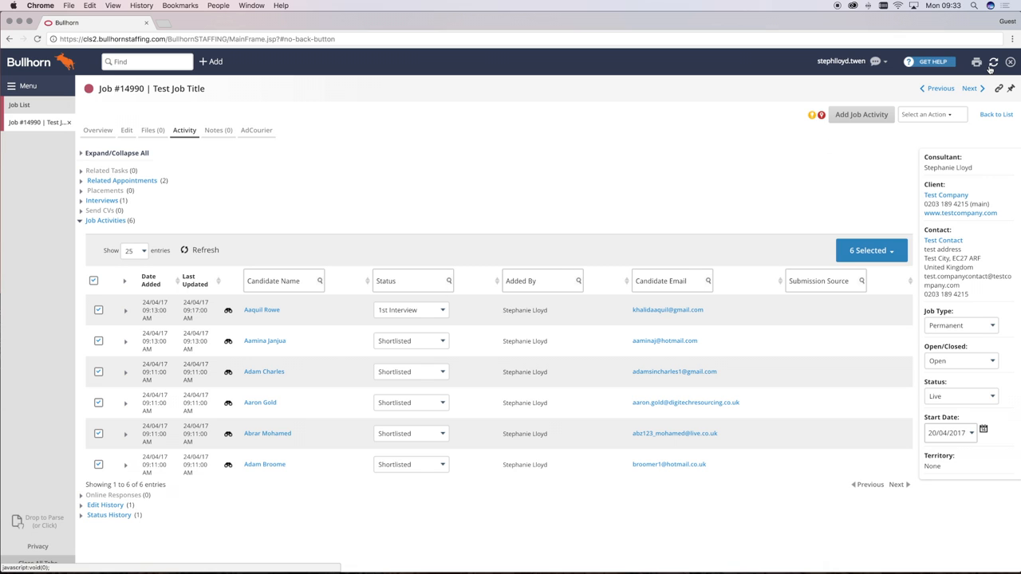
click(105, 220)
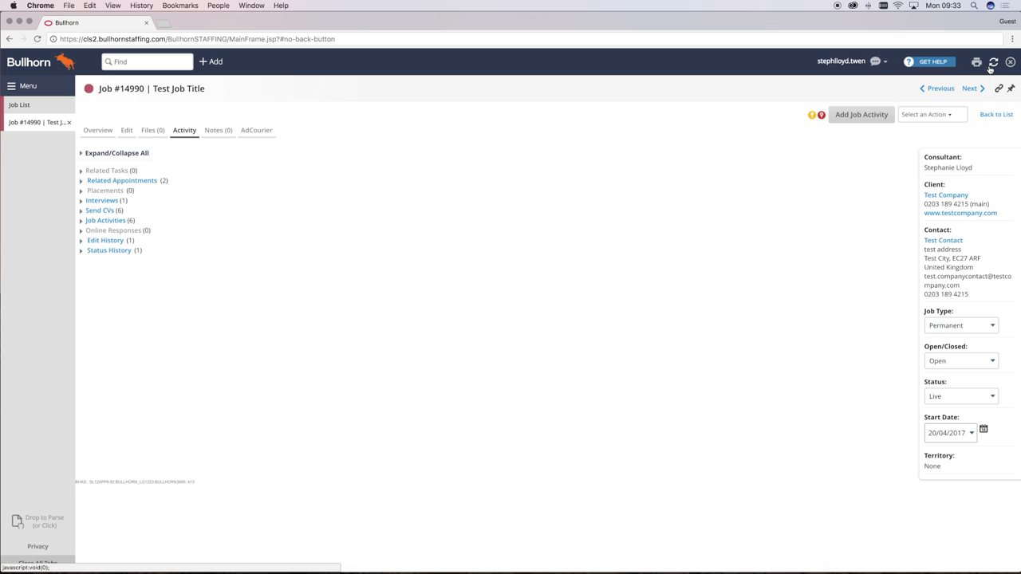